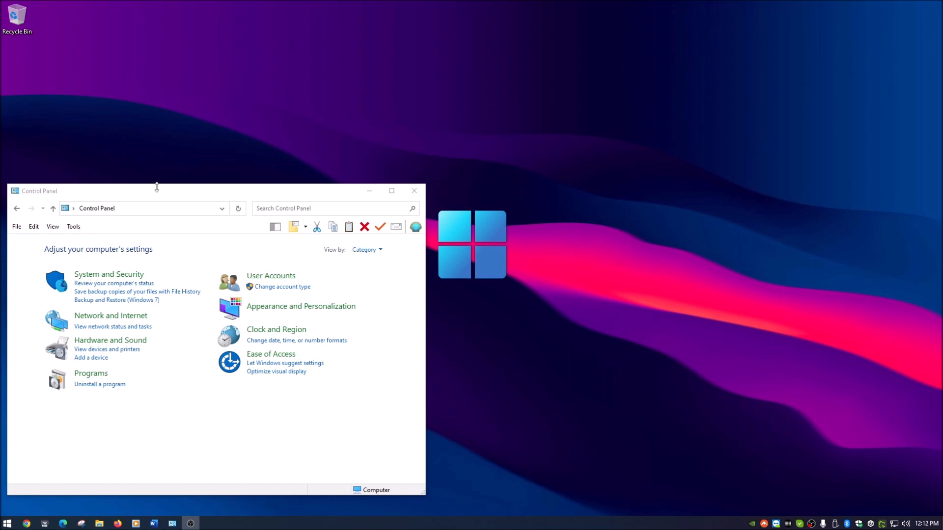
mouse_move(155, 193)
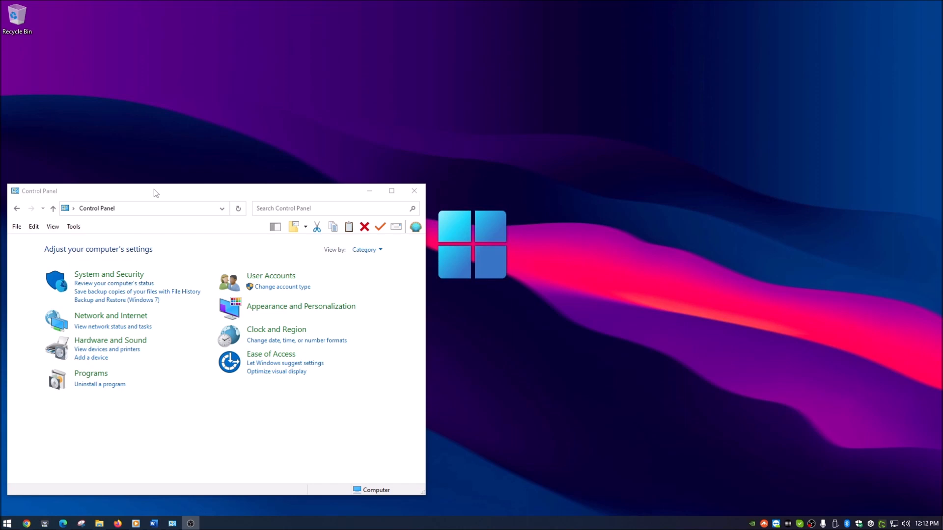
Reposition the Control Panel window and switch its view between large and small icons
left_click_drag(154, 191, 156, 159)
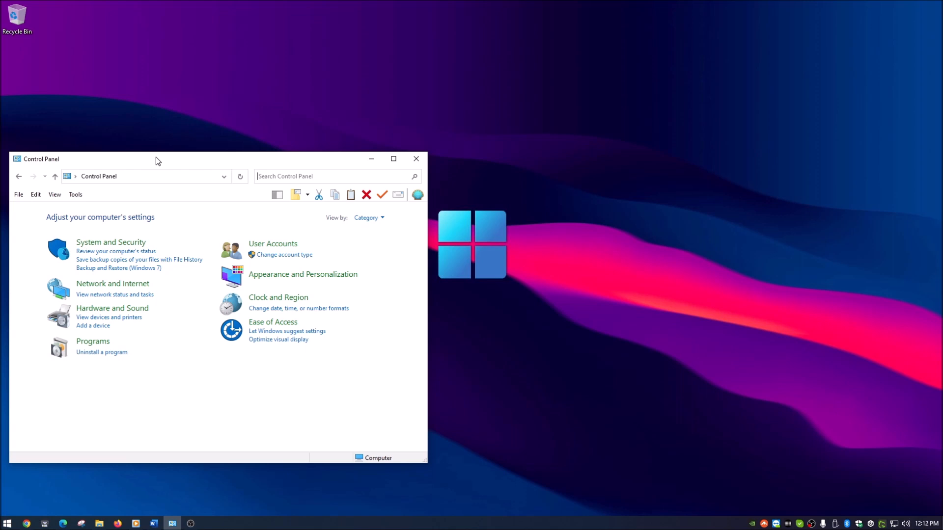
mouse_move(354, 272)
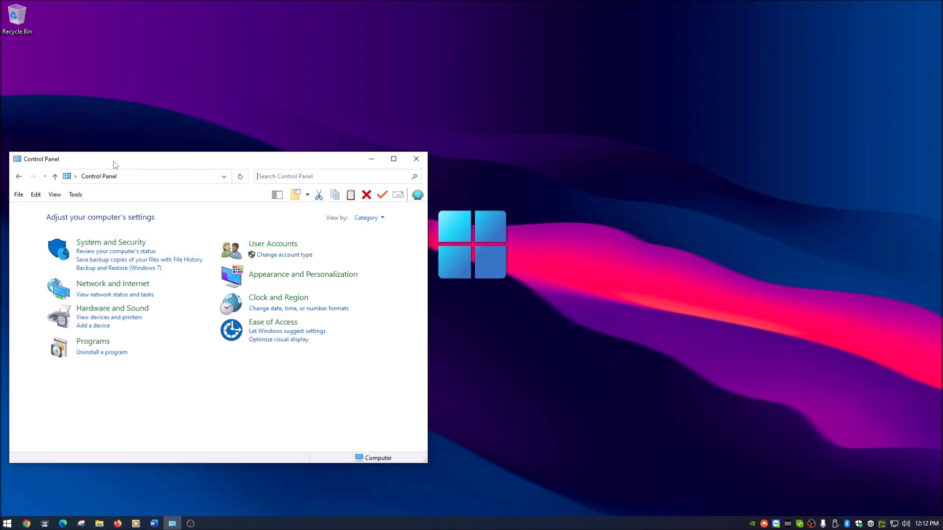
left_click_drag(113, 159, 120, 154)
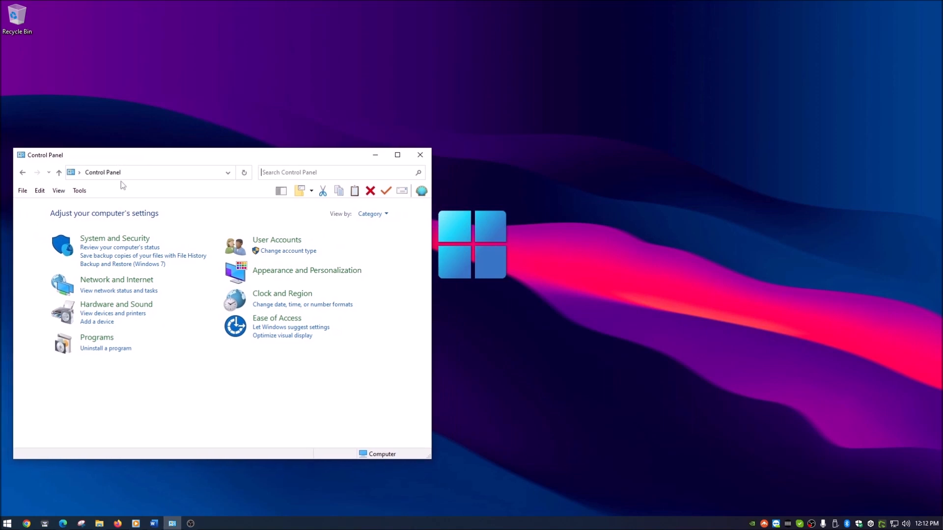
mouse_move(115, 304)
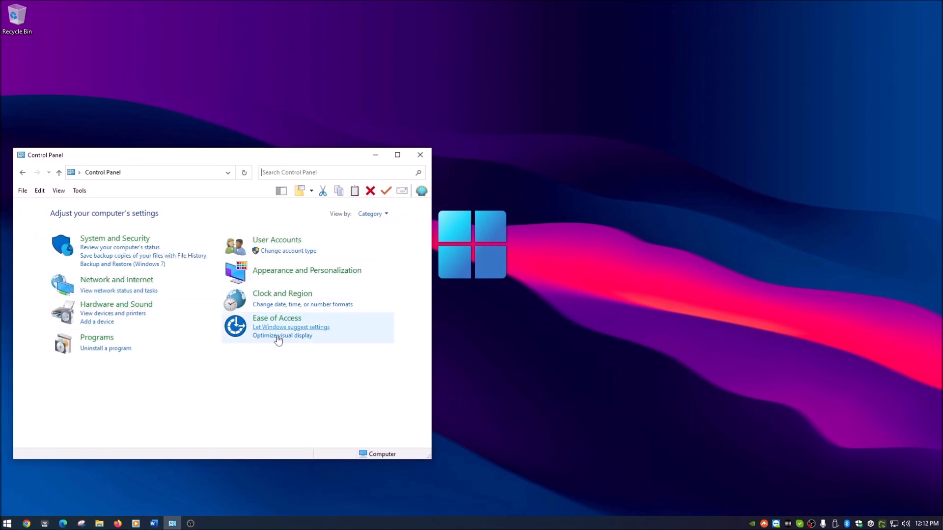
left_click(372, 213)
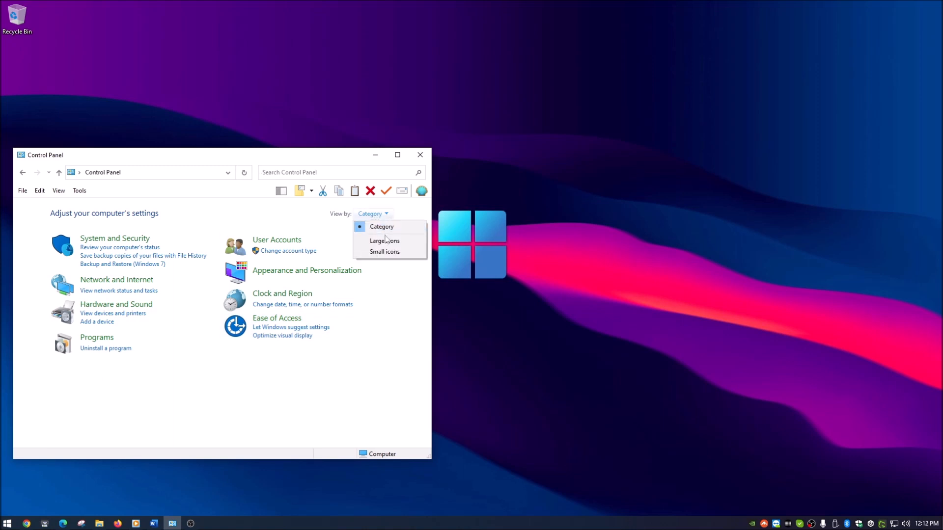
left_click(384, 240)
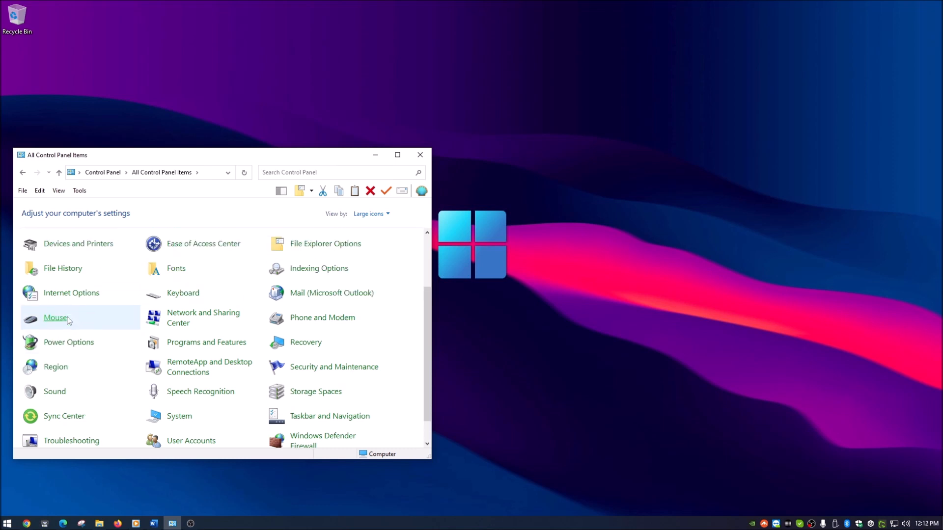
left_click(370, 213)
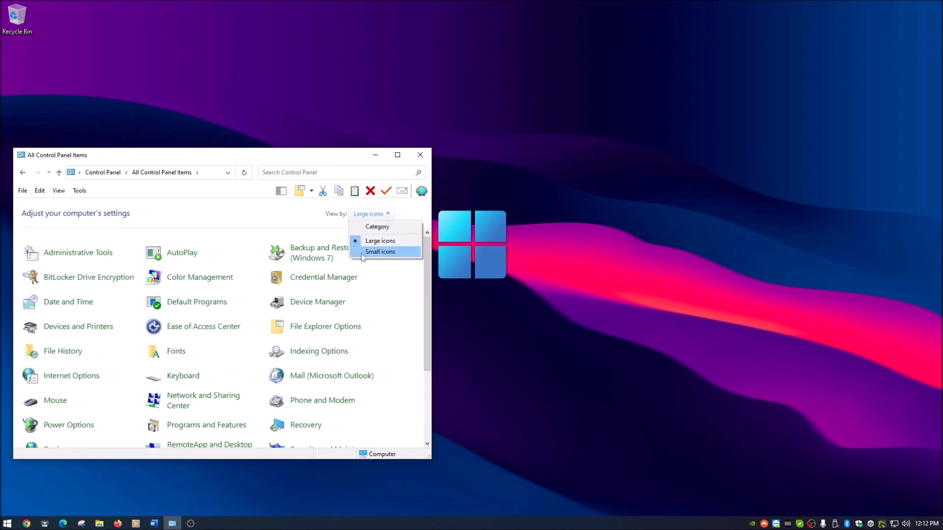
left_click(379, 251)
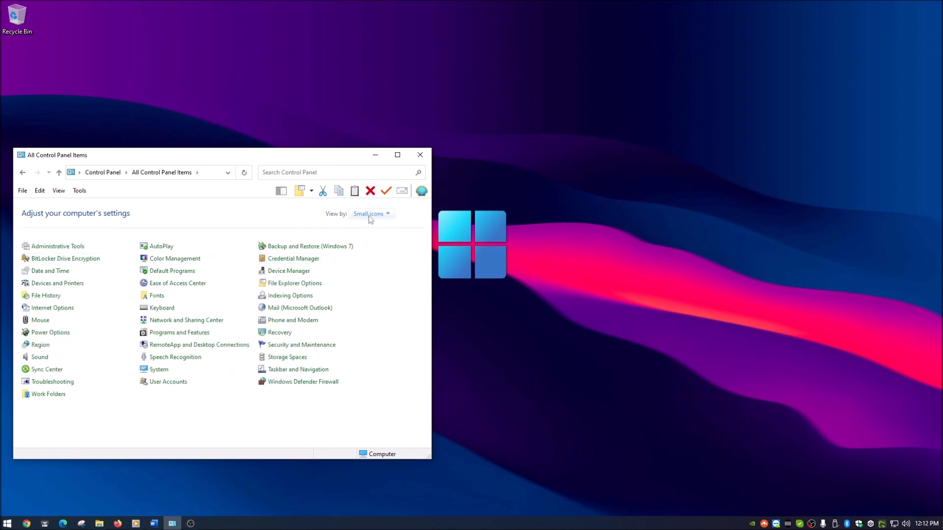
left_click(369, 213)
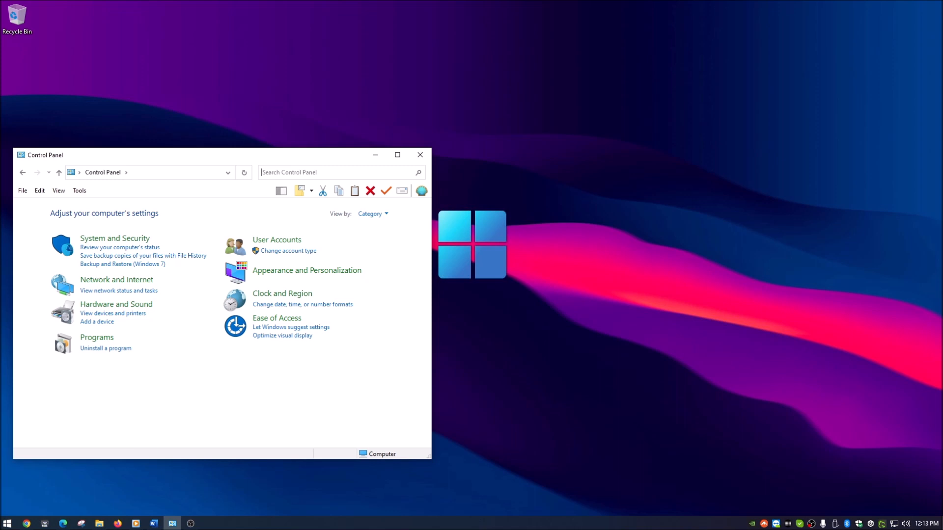
mouse_move(125, 161)
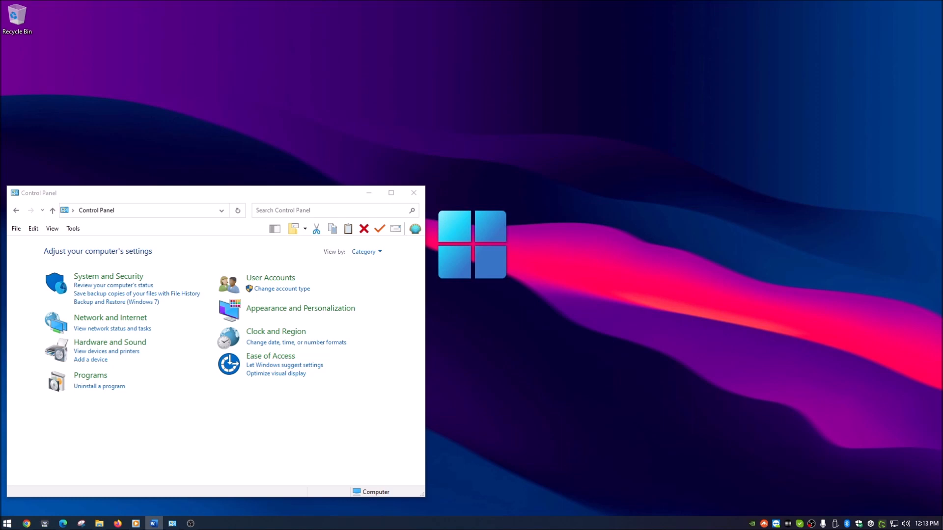
Create a new folder on the desktop and bring up the edit menu for its name field
right_click(429, 65)
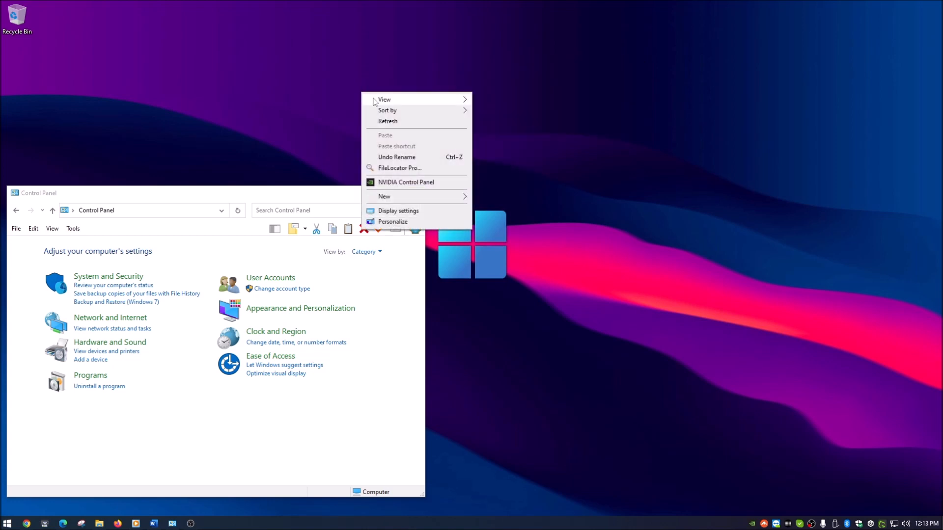
left_click(384, 196)
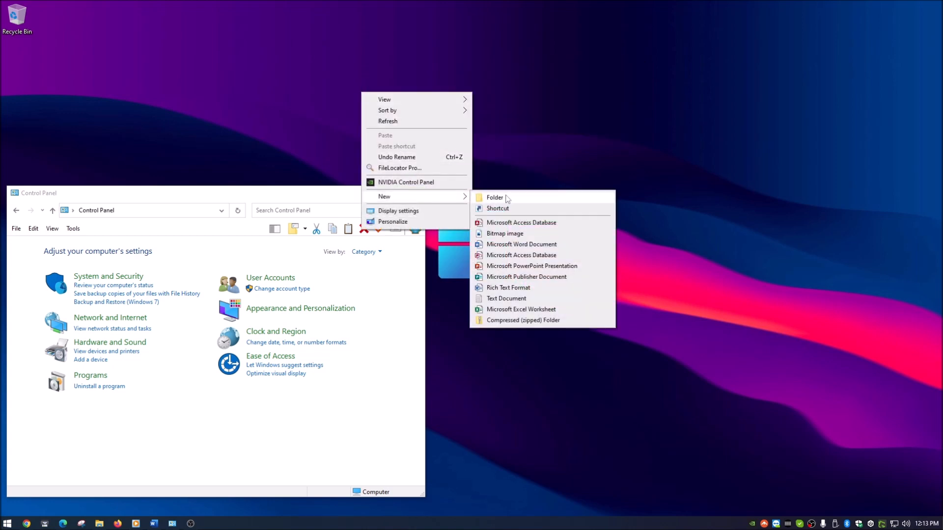
left_click(494, 197)
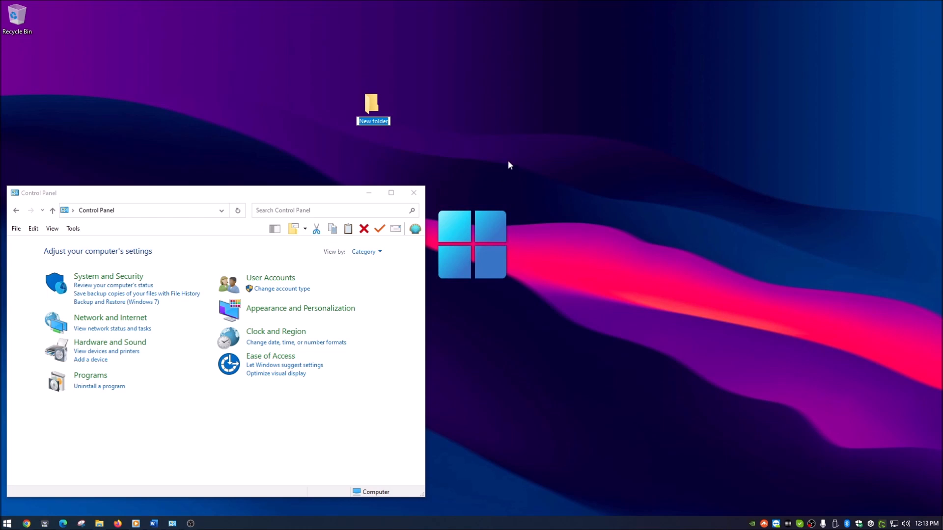
mouse_move(447, 158)
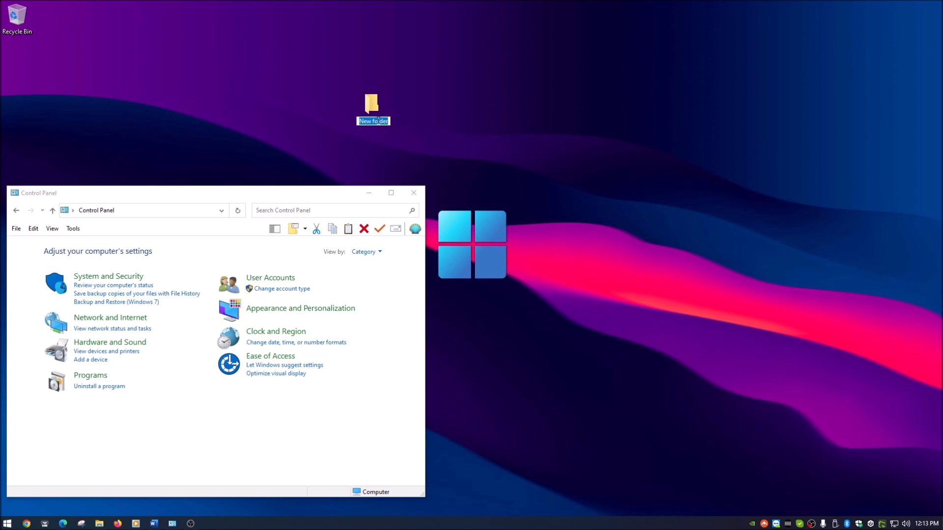
right_click(374, 121)
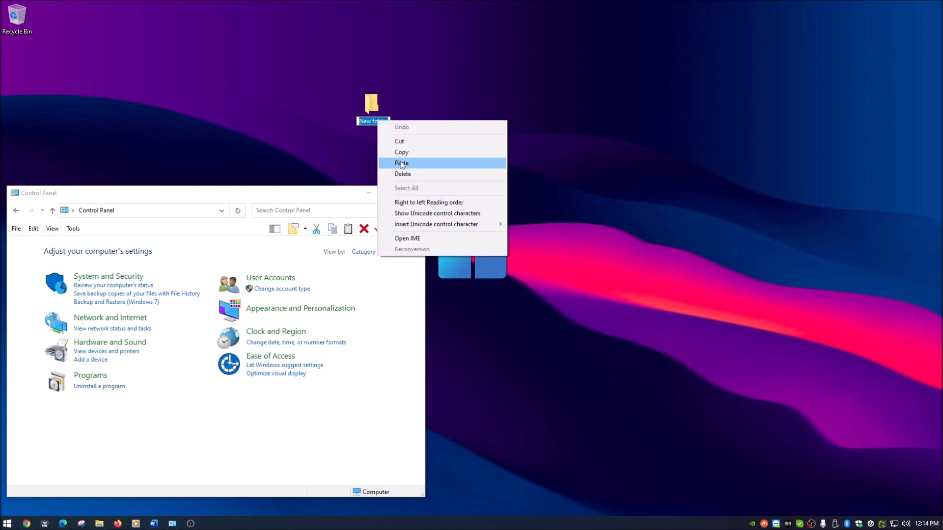
Paste the GodMode name into the folder and confirm it, turning it into a Control Panel folder
left_click(401, 163)
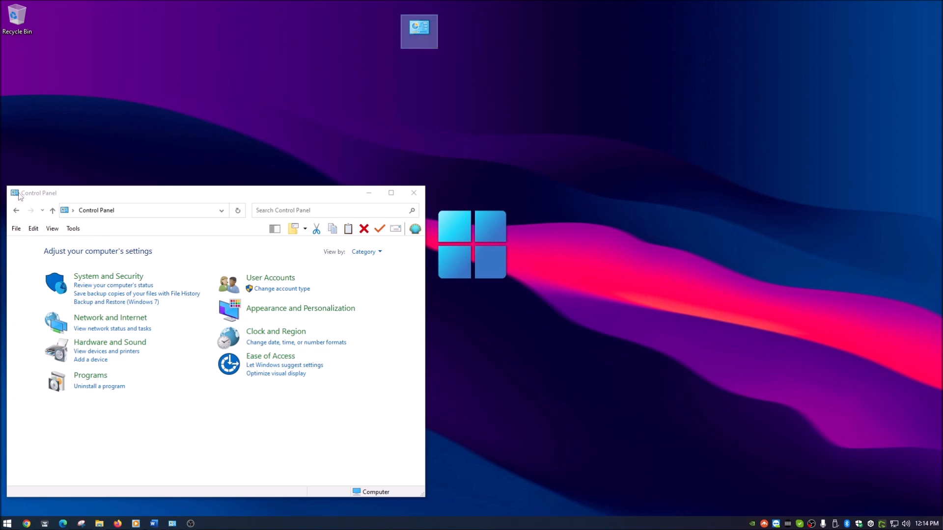
mouse_move(460, 135)
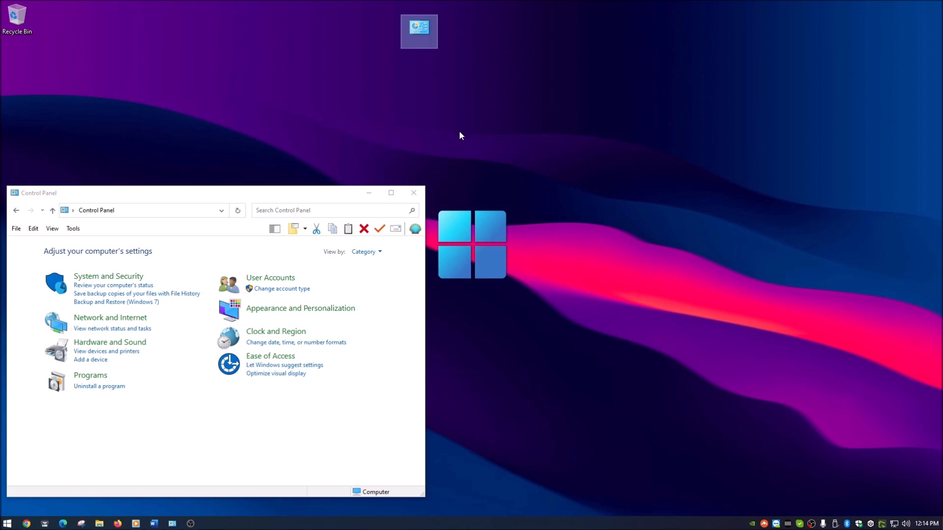
left_click(413, 193)
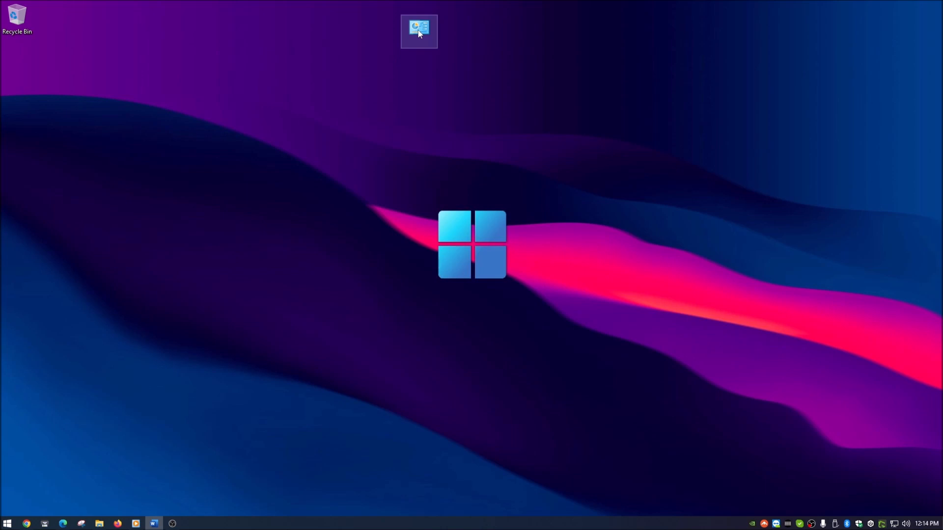
Browse the GodMode folder's 205 grouped settings such as Power Options, Region and Sound
double_click(418, 31)
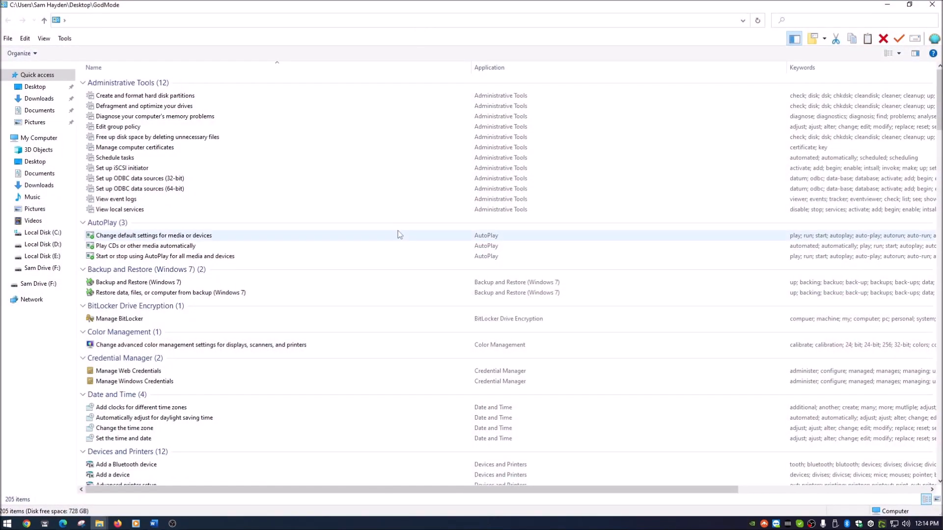
mouse_move(397, 235)
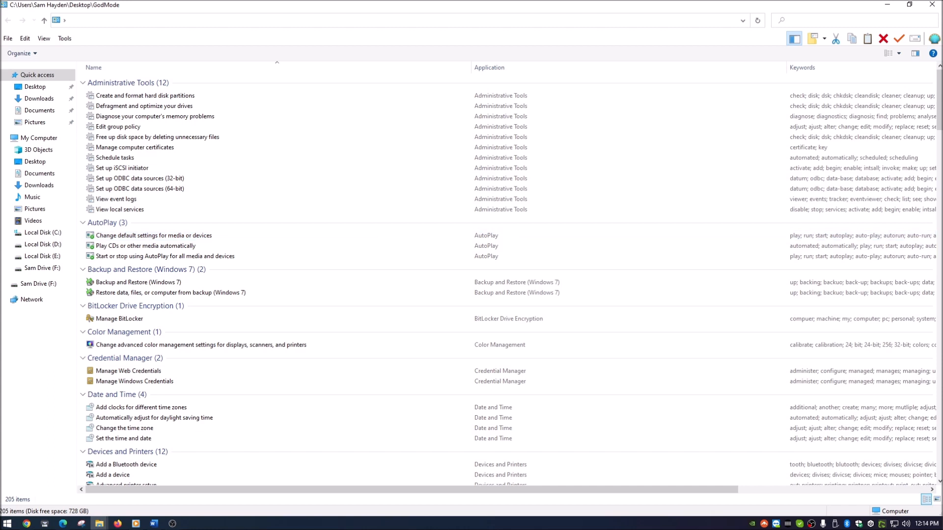
left_click(126, 83)
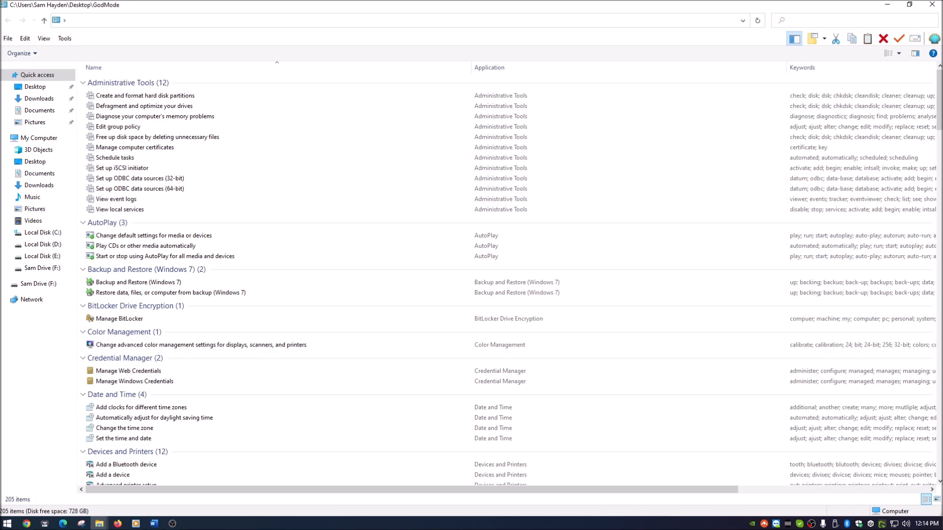
mouse_move(156, 116)
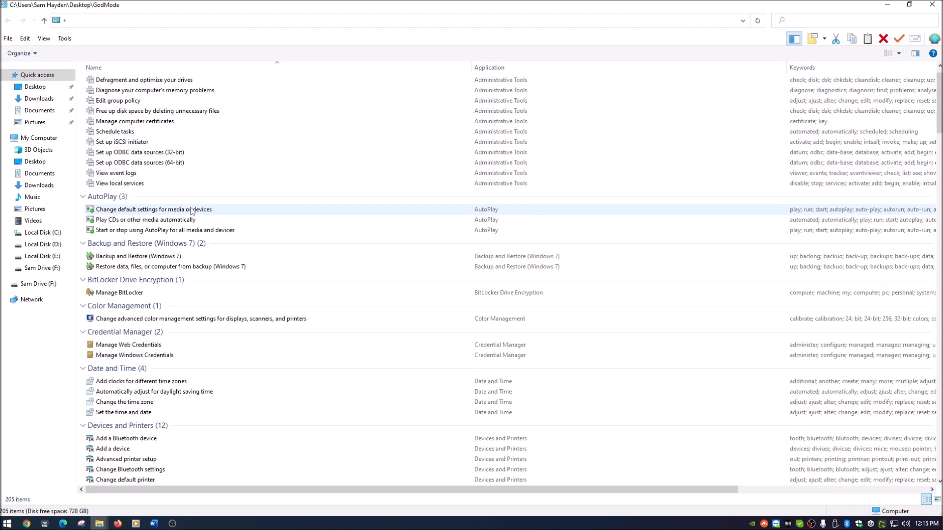
scroll("down", 3)
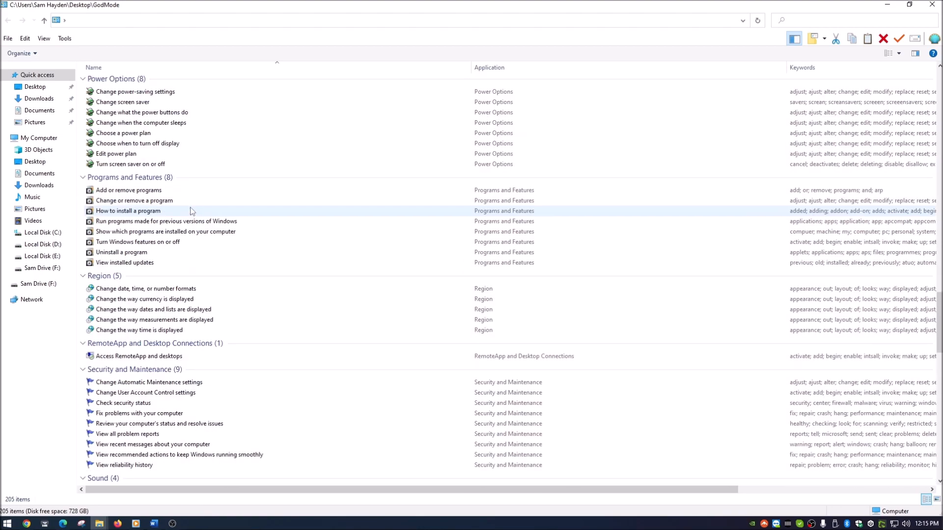
scroll("down", 3)
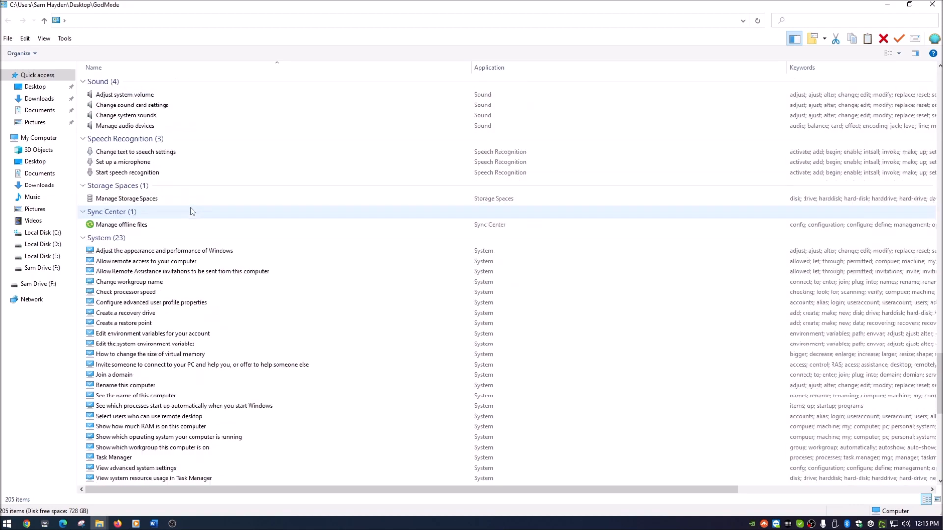
scroll("down", 3)
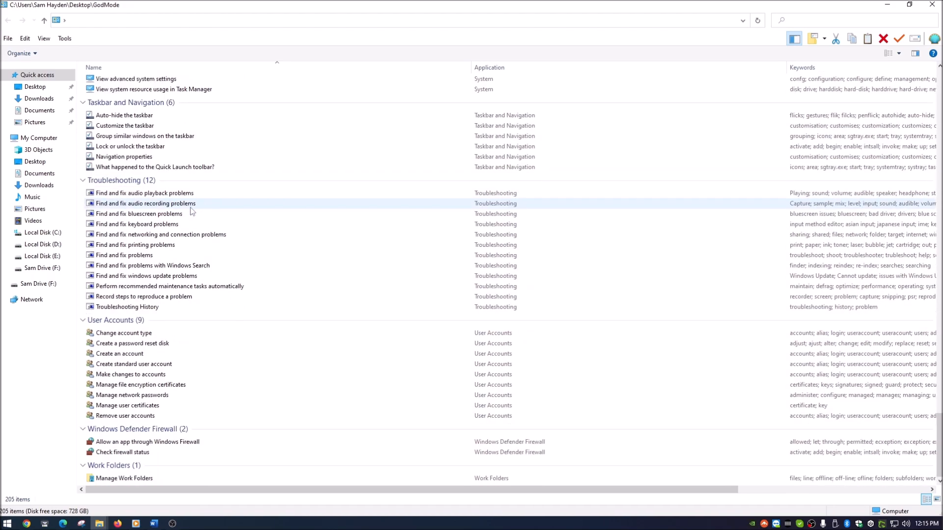
scroll("down", 3)
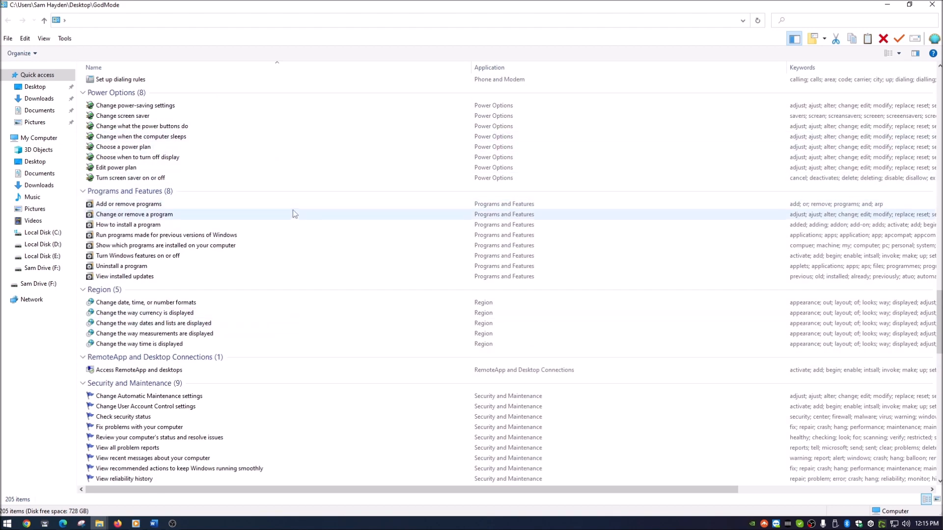
scroll("down", 3)
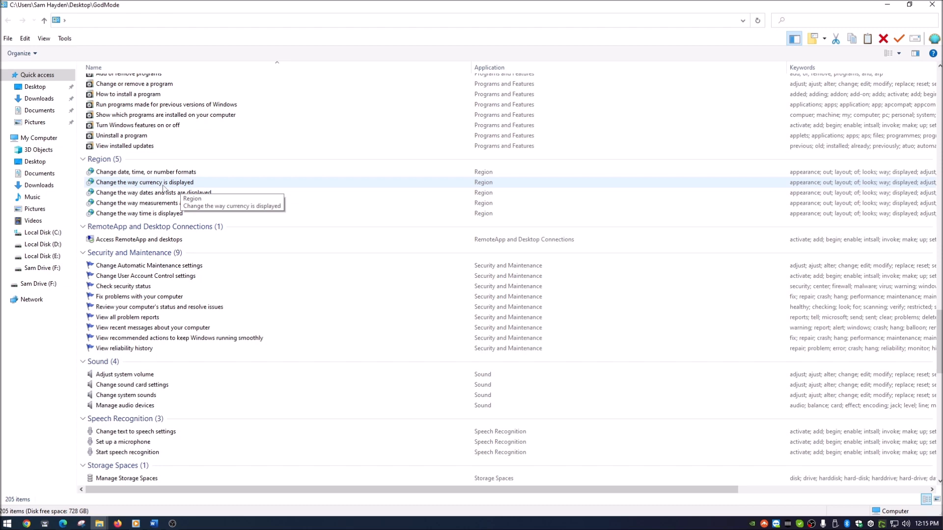
Check the currency display Region setting, then close it and the GodMode window
double_click(144, 183)
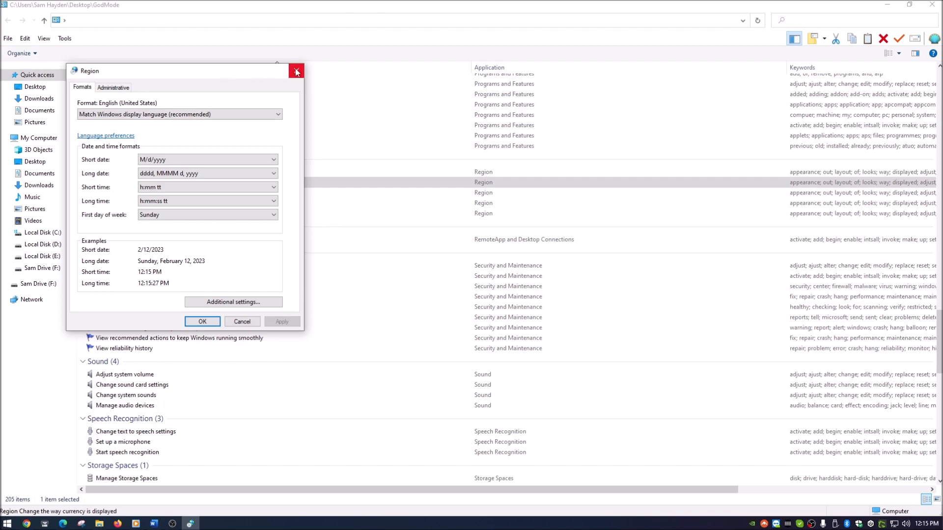
left_click(296, 71)
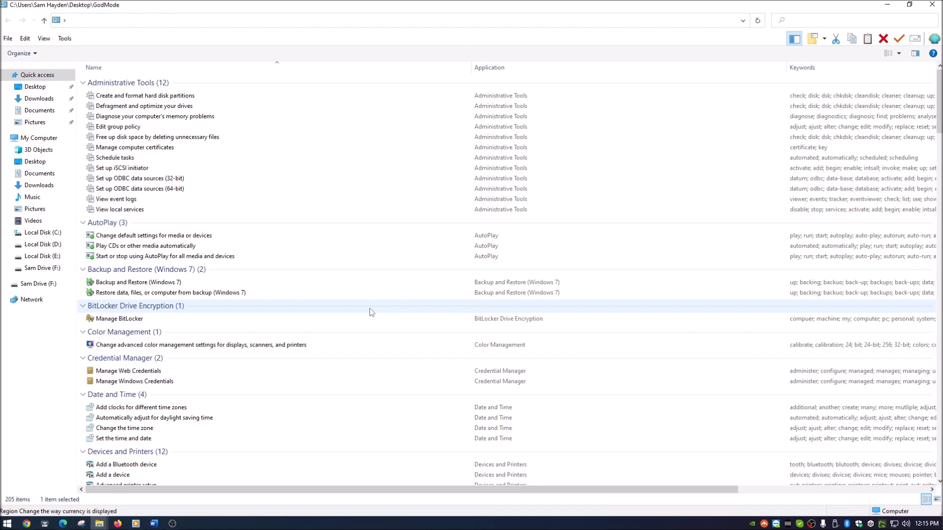
mouse_move(119, 209)
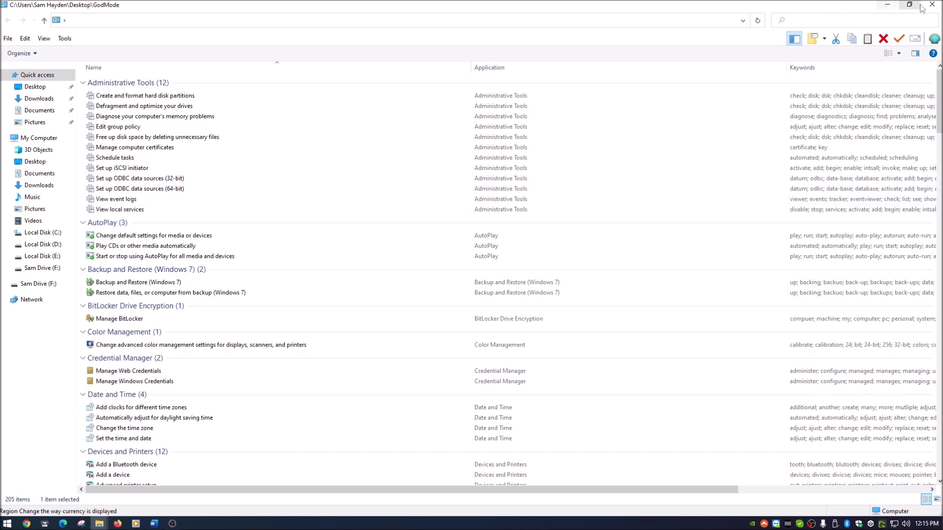
left_click(931, 5)
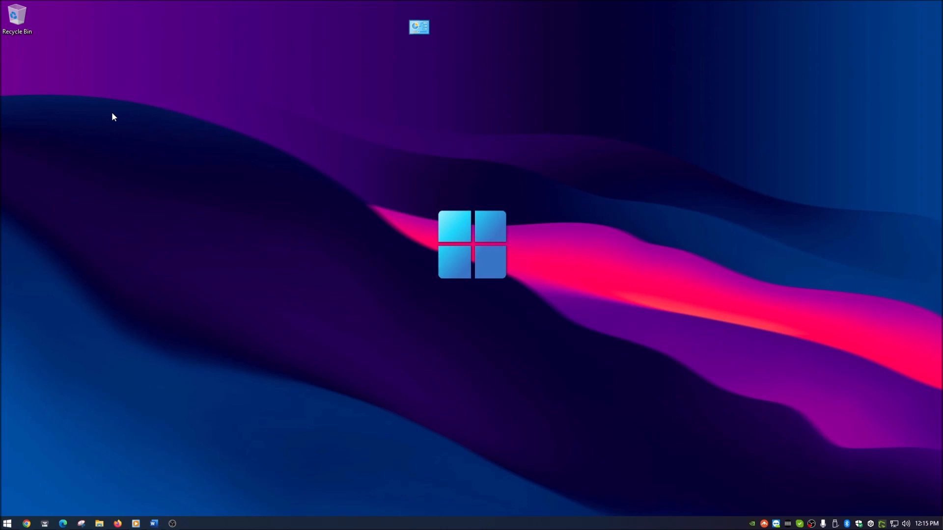
mouse_move(560, 134)
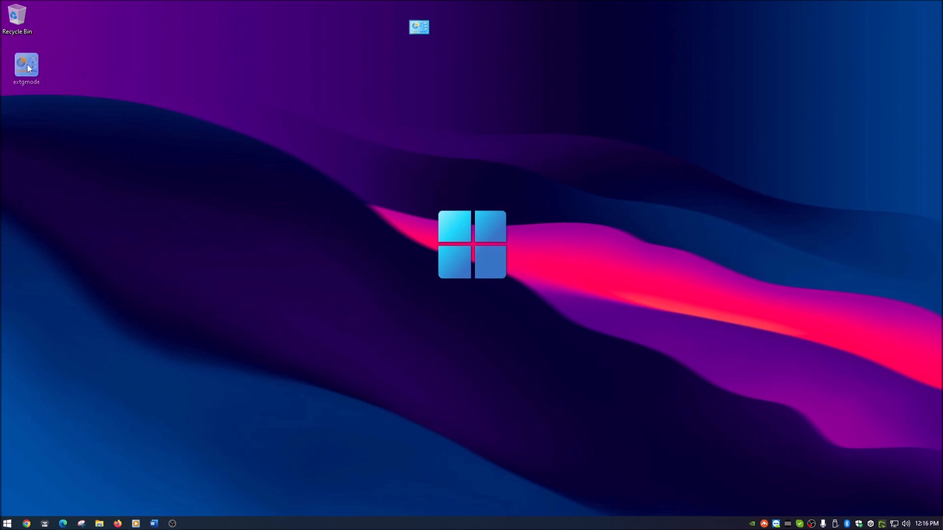
Place extgmode.exe on the desktop below the Recycle Bin and select it
left_click_drag(26, 66, 18, 111)
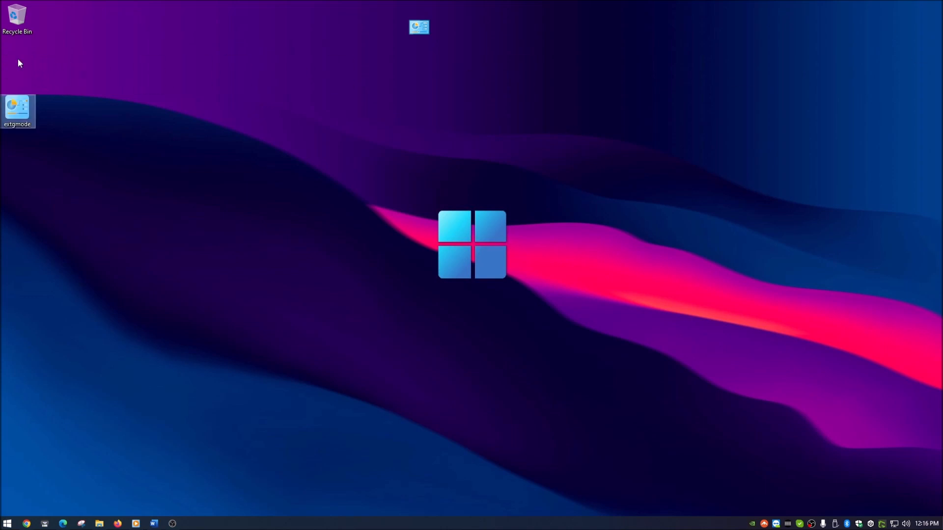
mouse_move(77, 117)
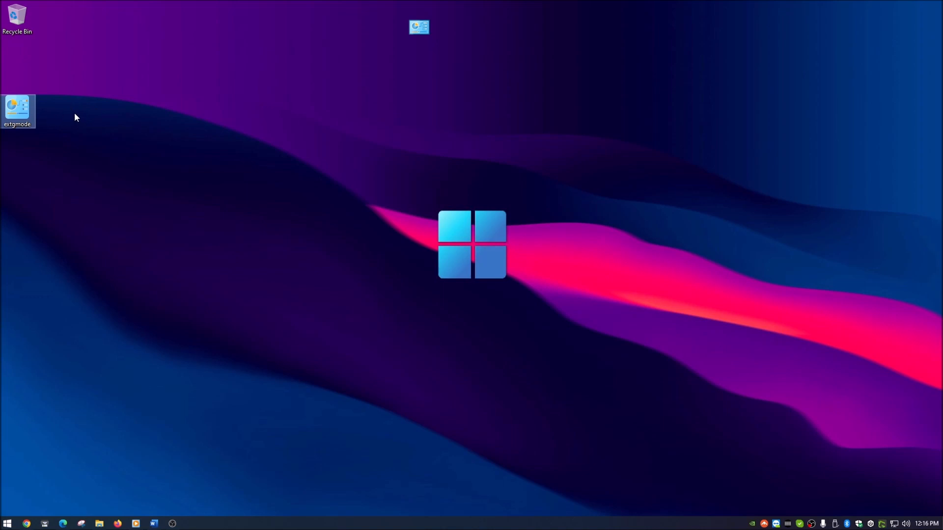
mouse_move(93, 108)
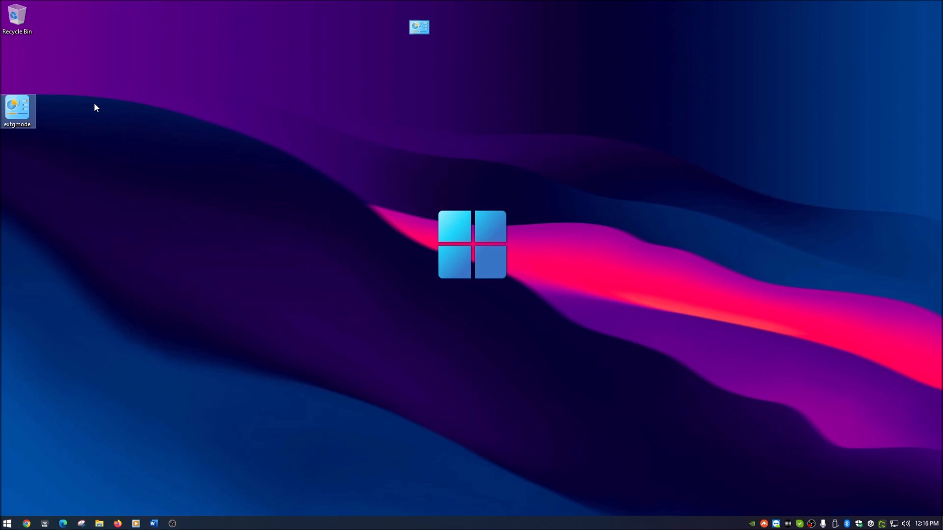
mouse_move(133, 173)
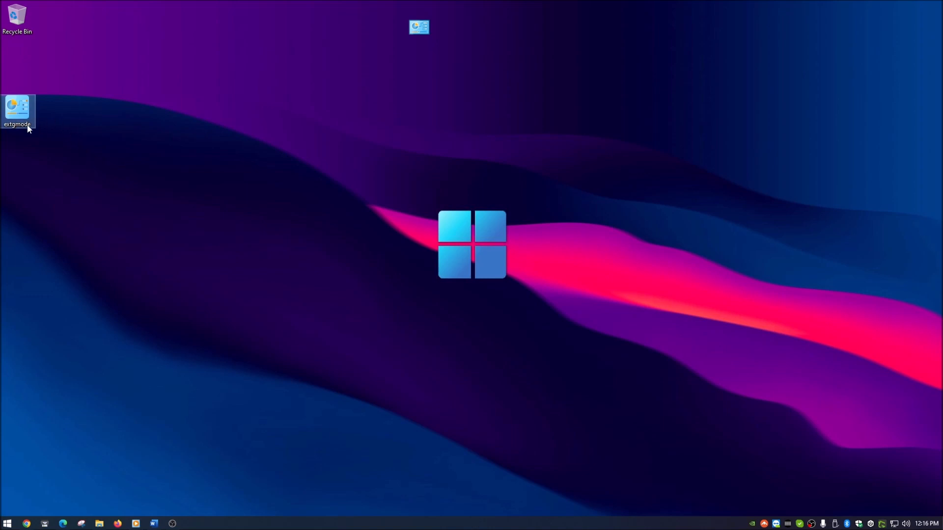
mouse_move(173, 201)
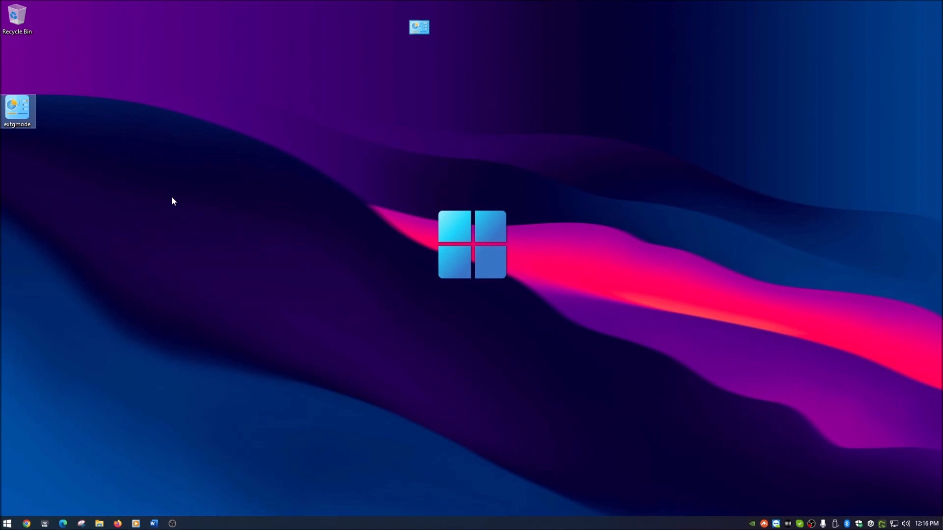
left_click(18, 111)
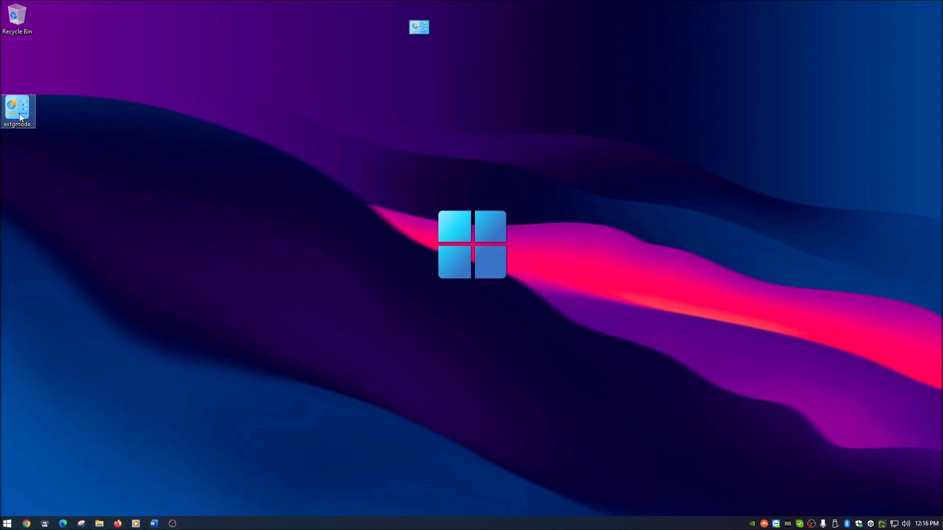
mouse_move(18, 111)
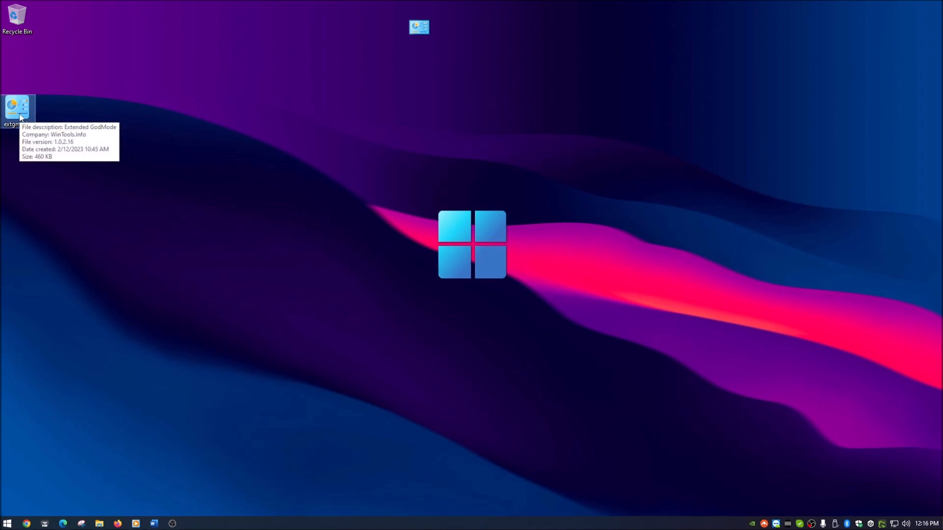
Launch Extended GodMode, listing the numbered Windows settings
double_click(17, 108)
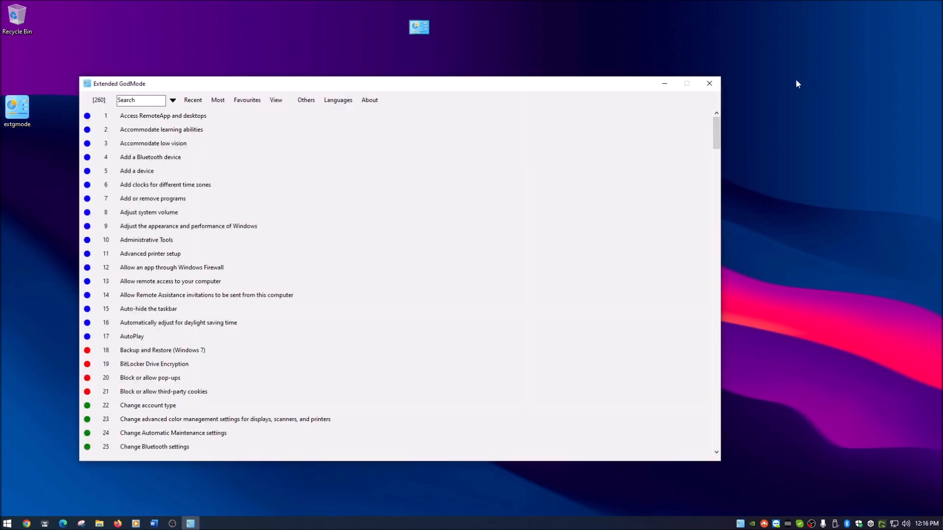
mouse_move(516, 89)
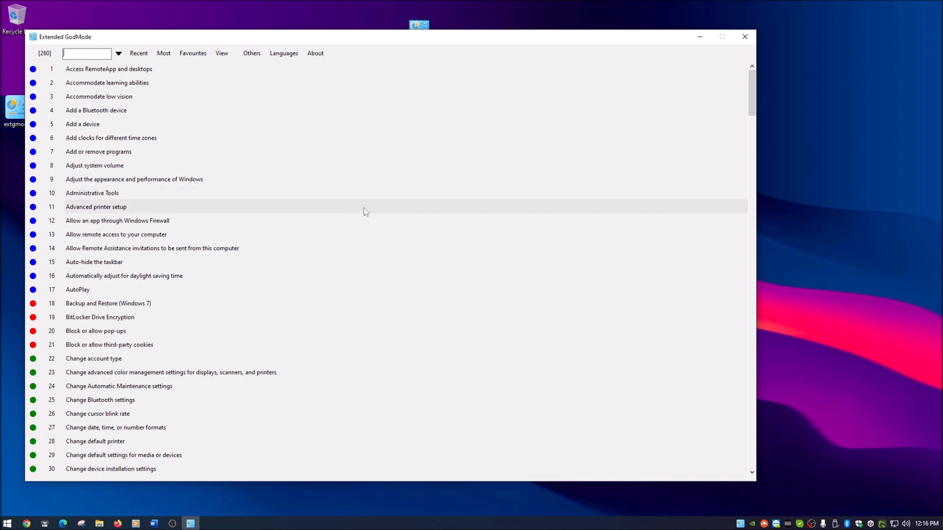
mouse_move(363, 201)
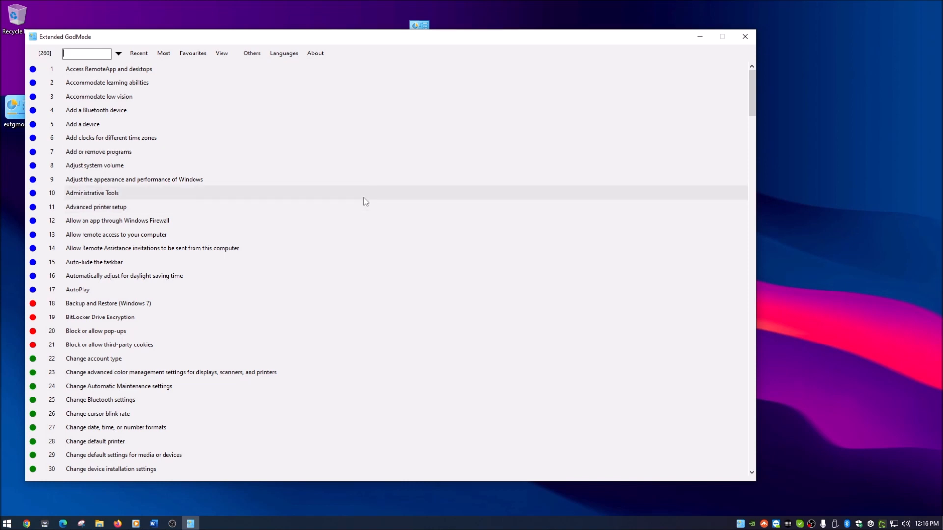
Filter the list with 'power' and launch the Choose a power plan setting
type("power")
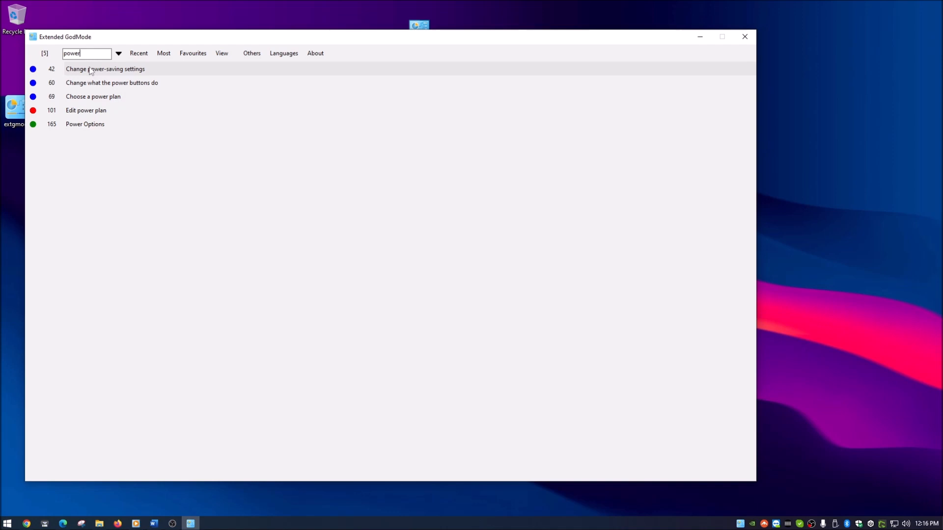
double_click(93, 96)
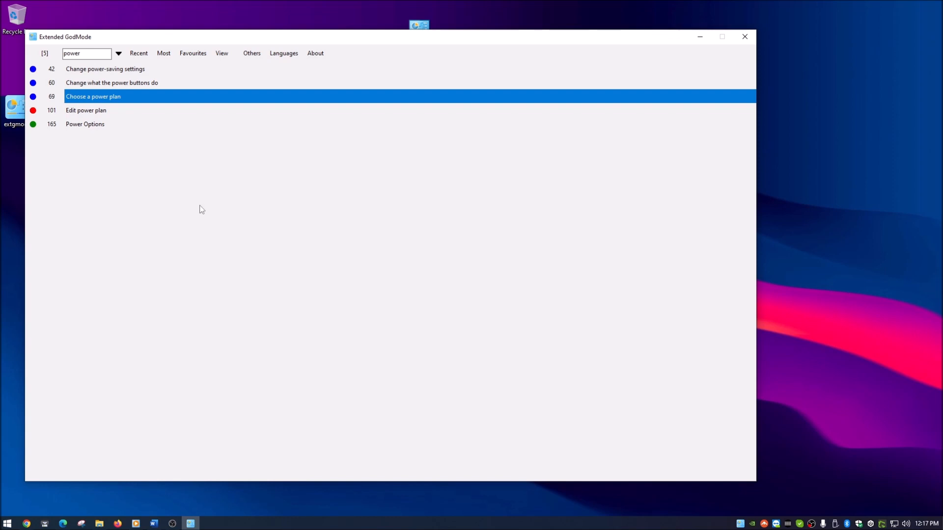
mouse_move(367, 109)
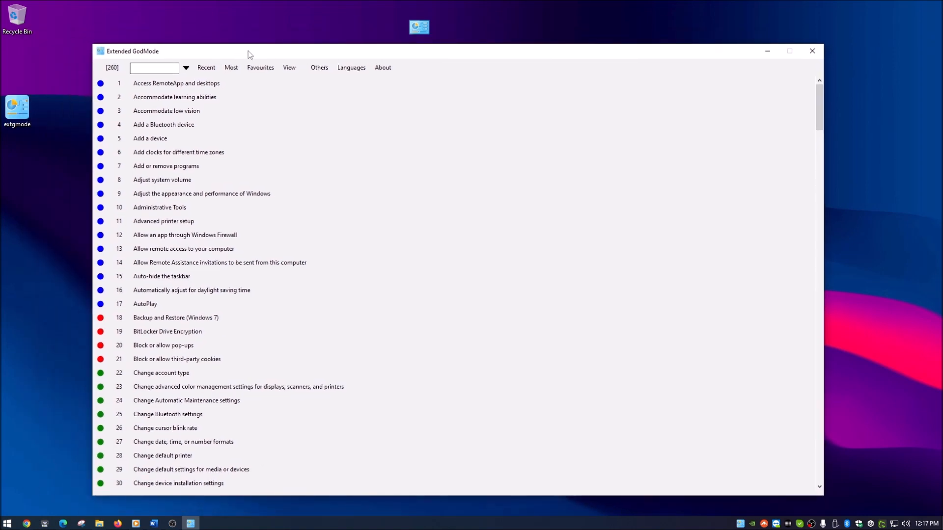
mouse_move(319, 286)
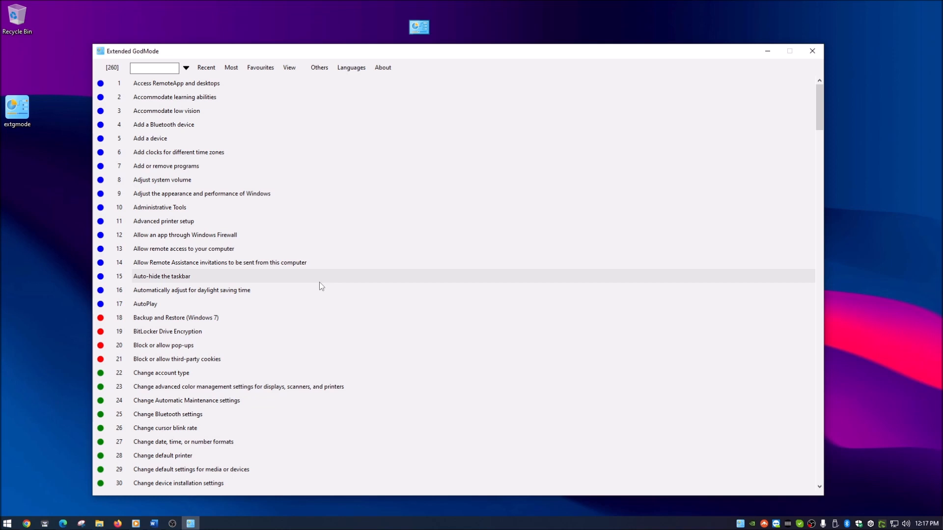
mouse_move(457, 230)
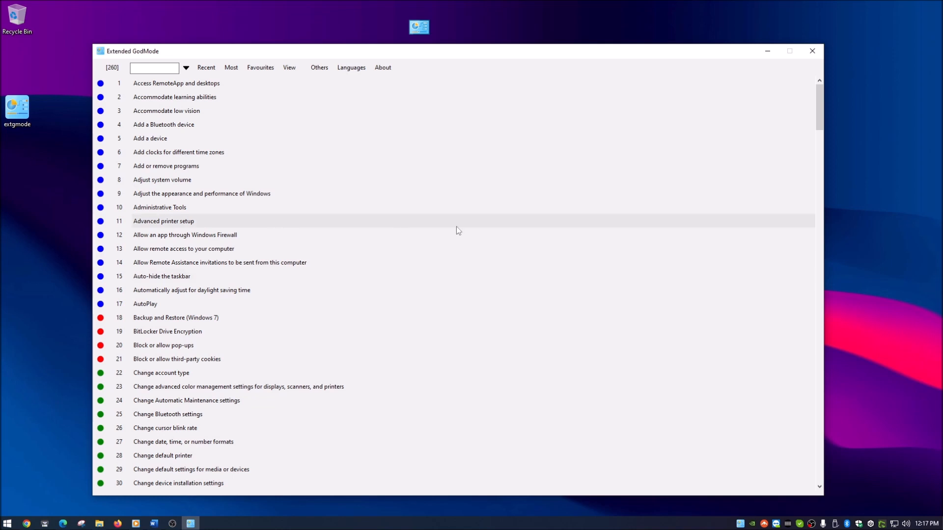
mouse_move(469, 235)
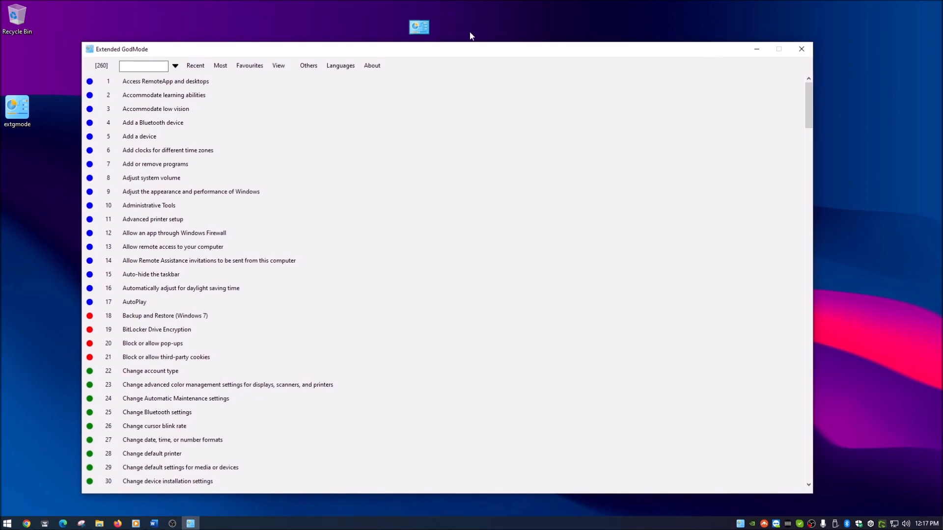
mouse_move(725, 56)
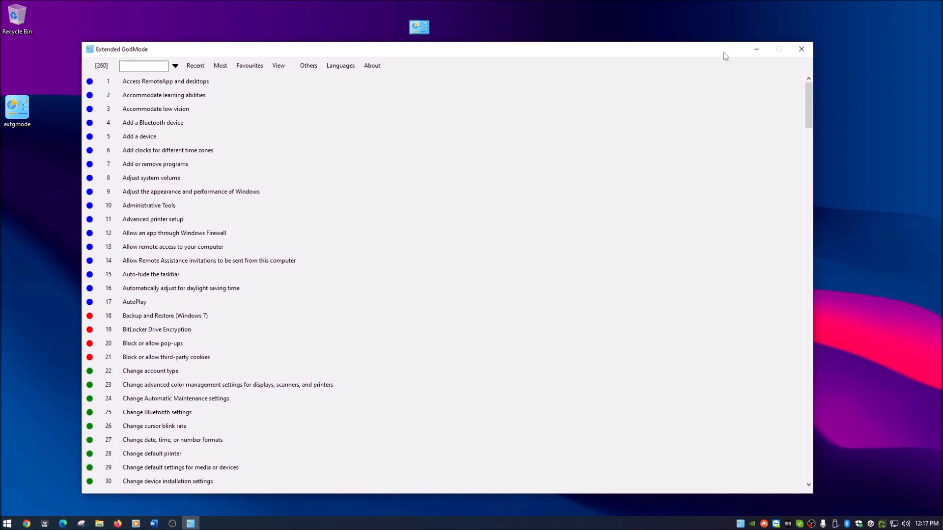